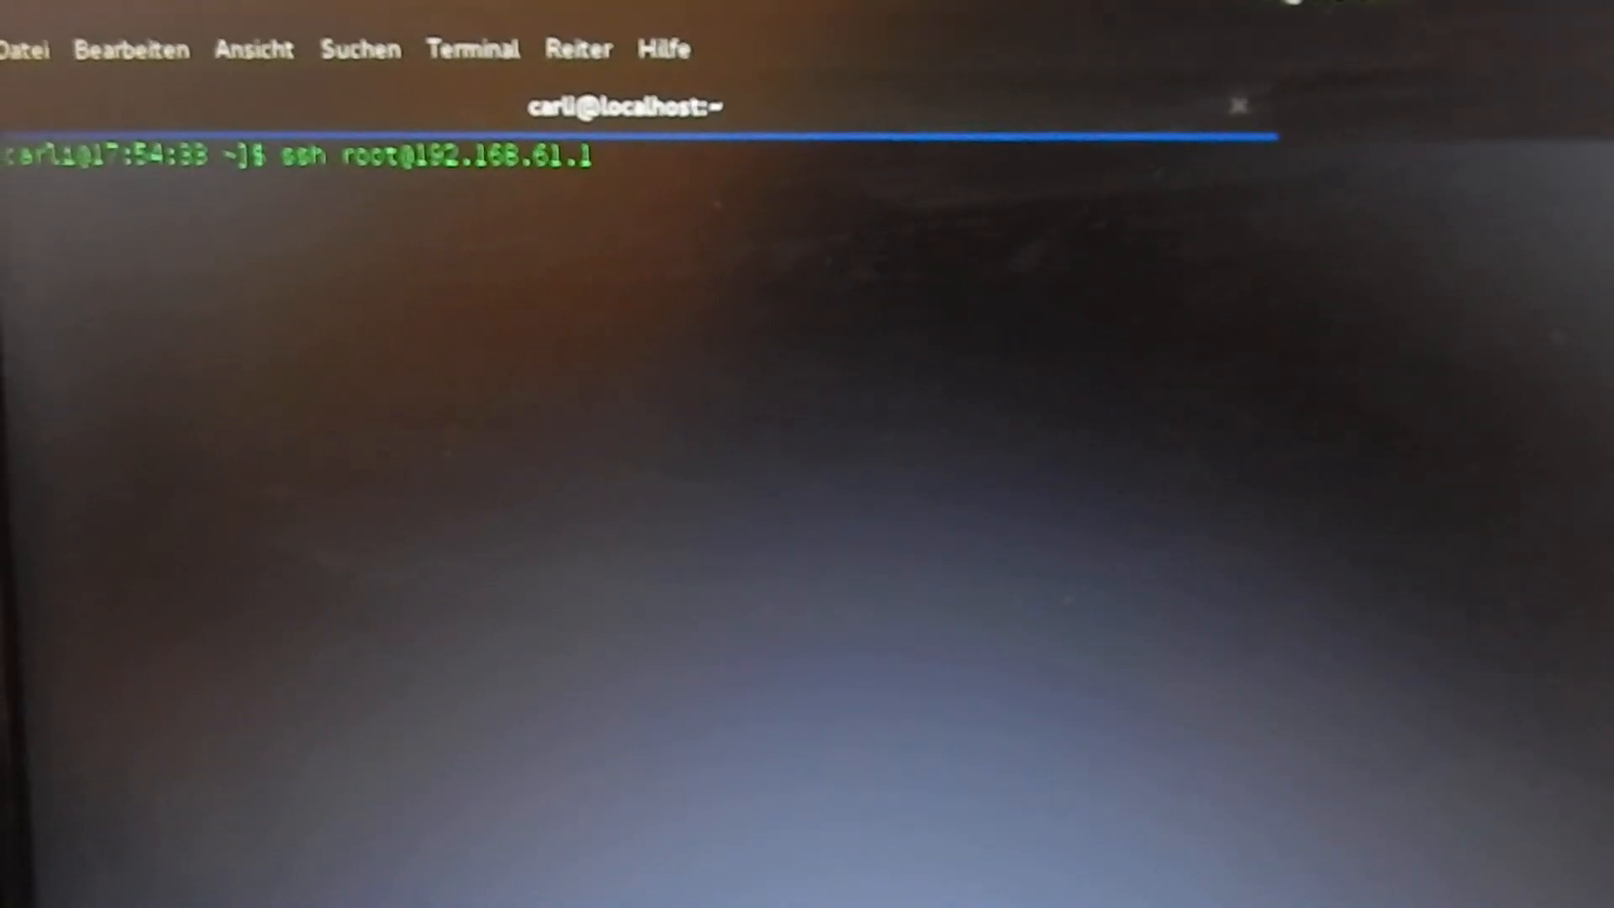
key("Return")
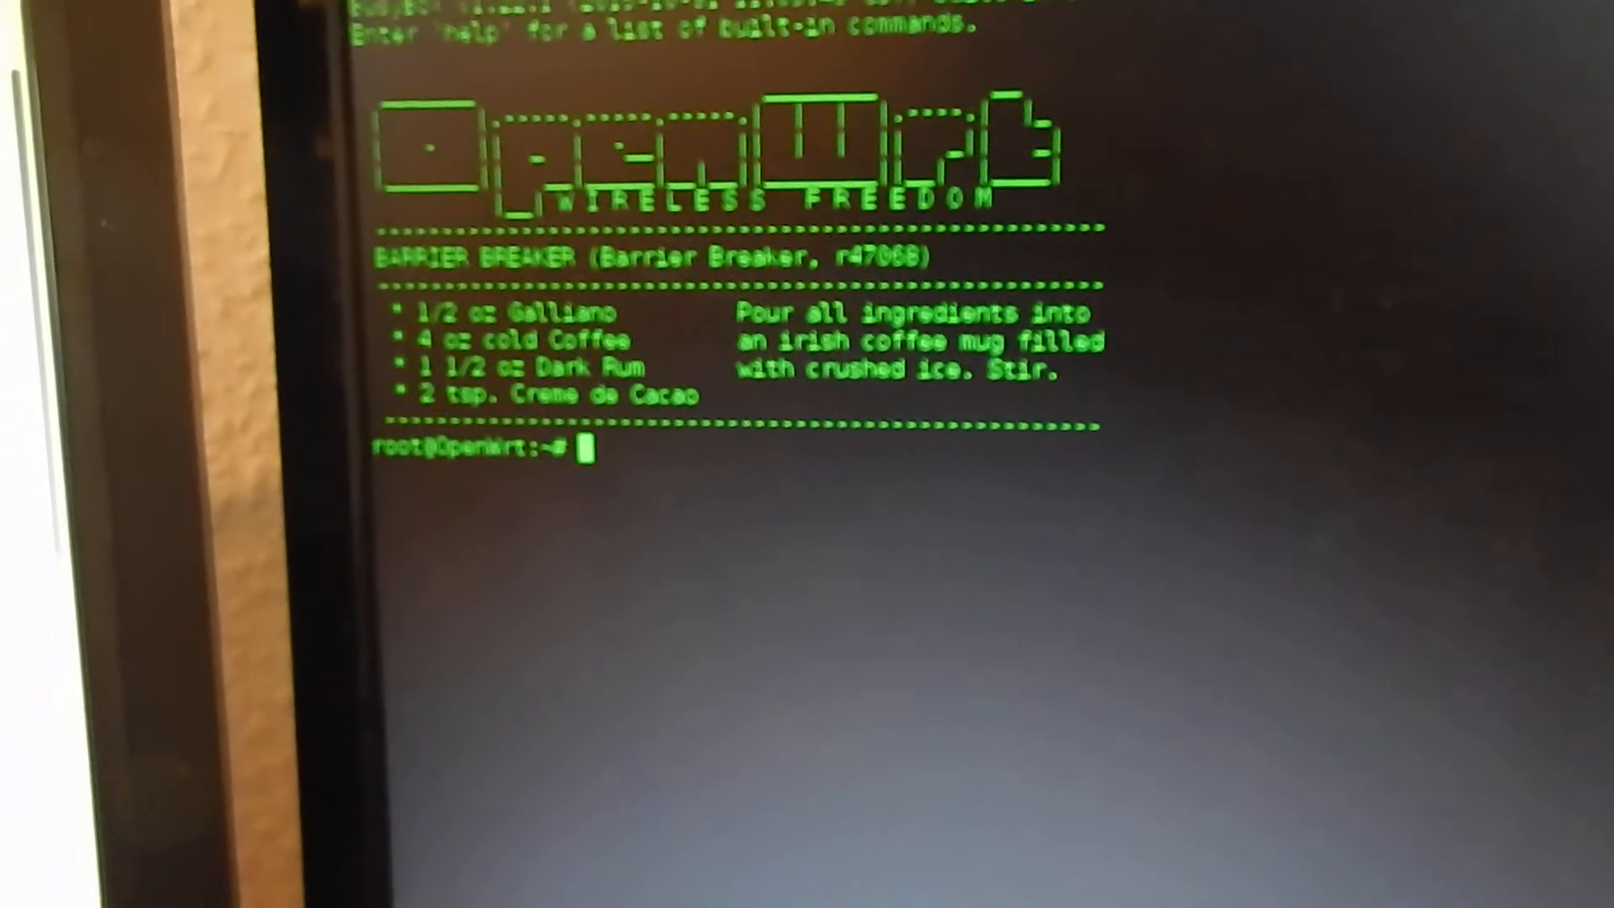
Change into the /sys/class/gpio/gpio25 sysfs directory.
type("cd")
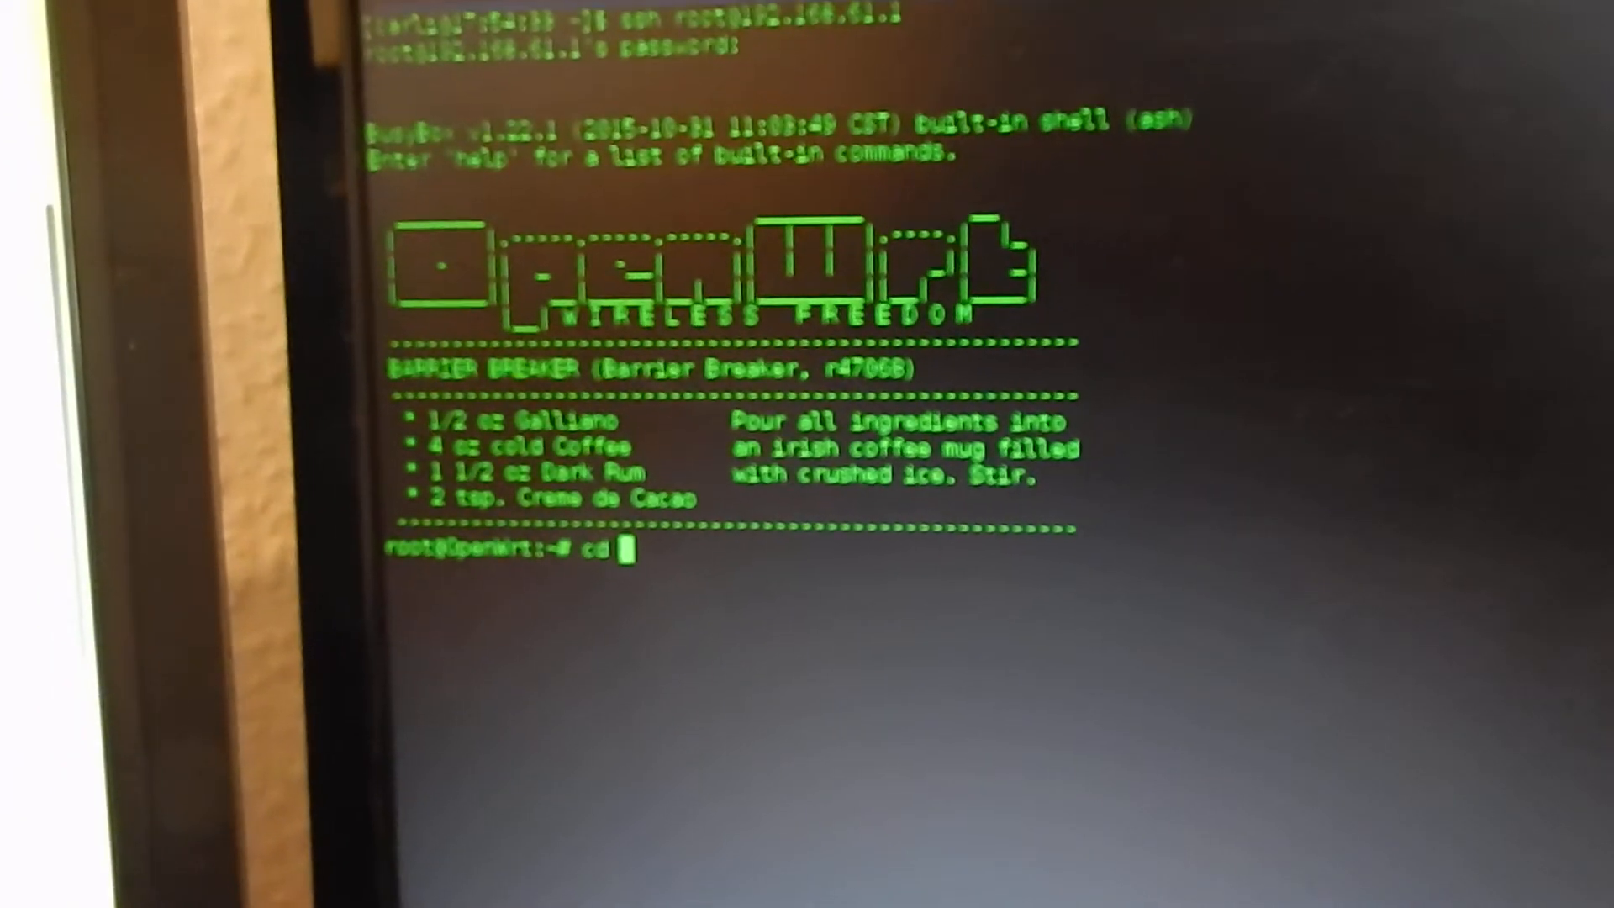
type("/")
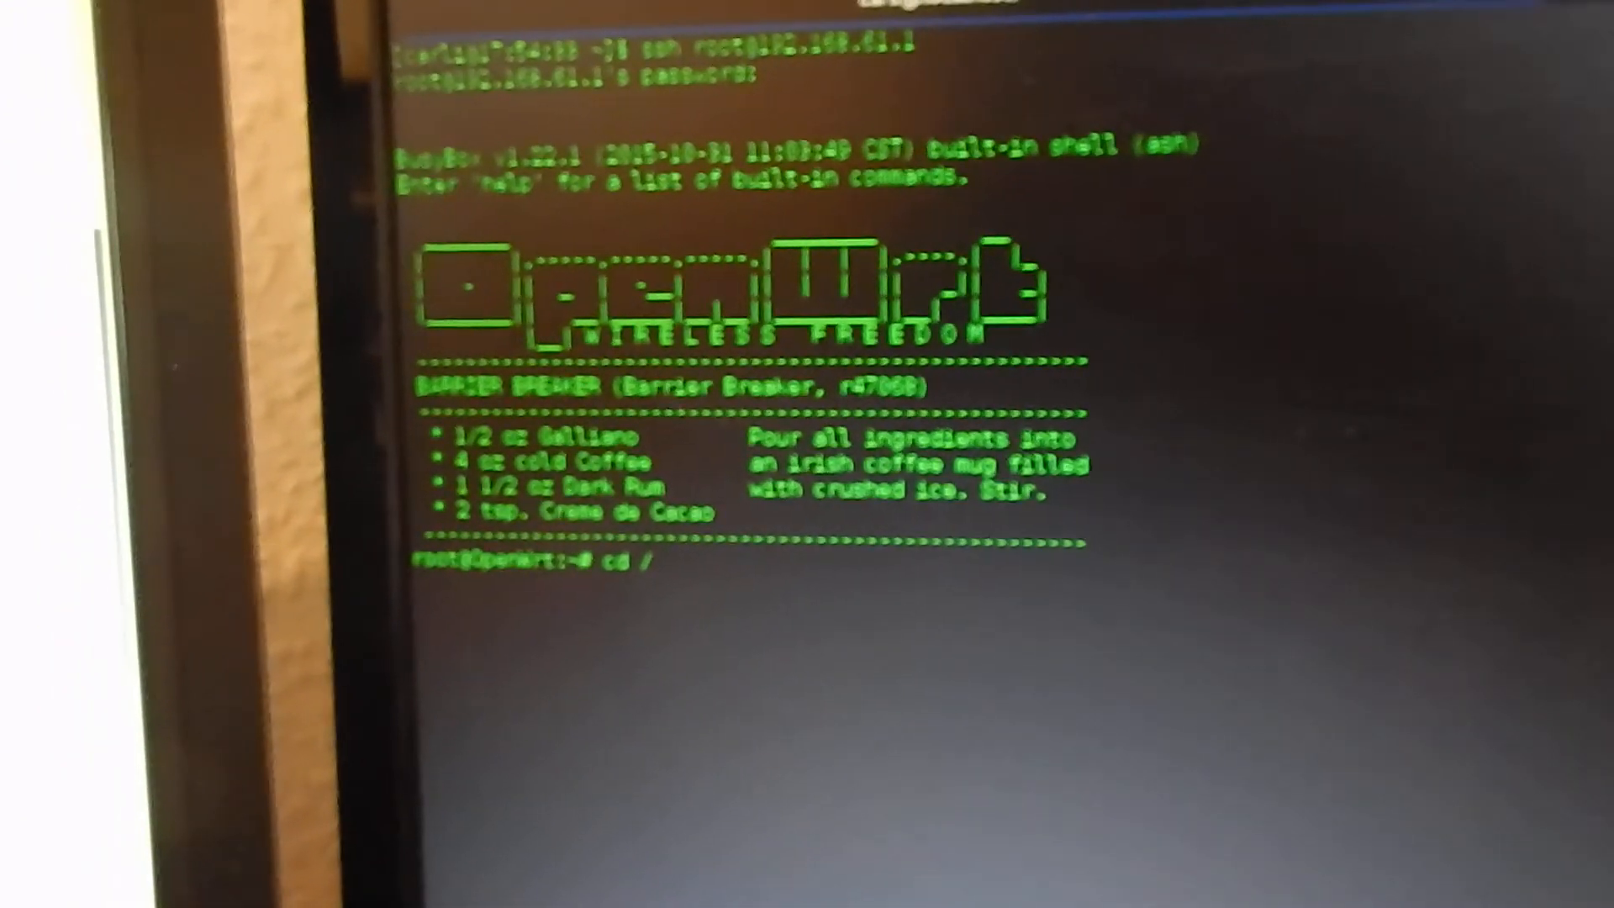
type("sys/")
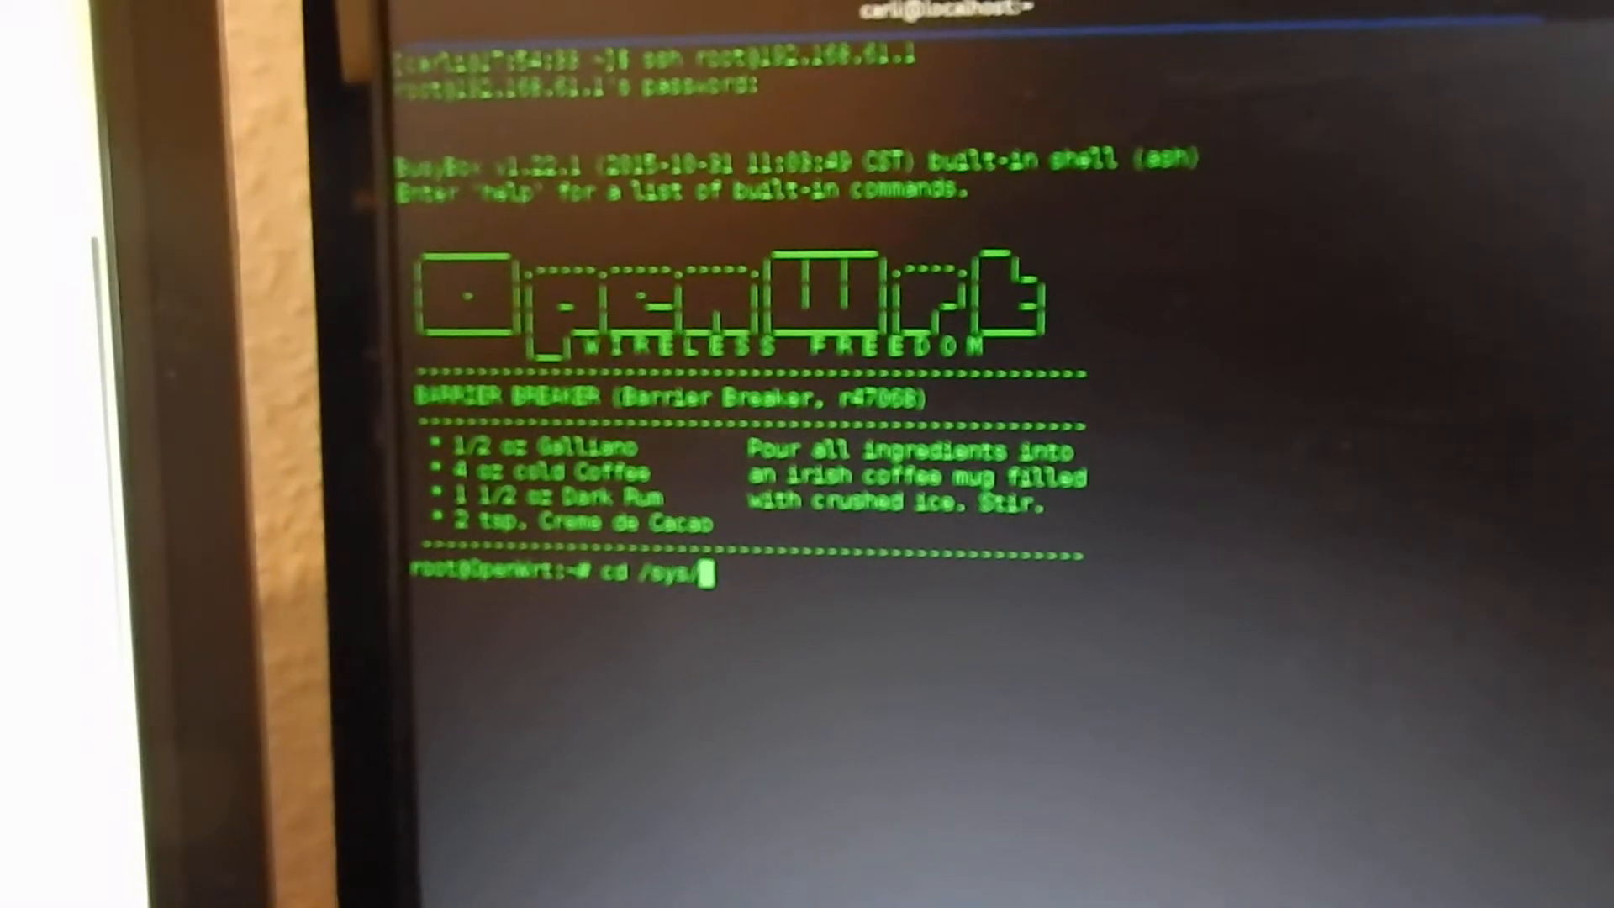
type("class/")
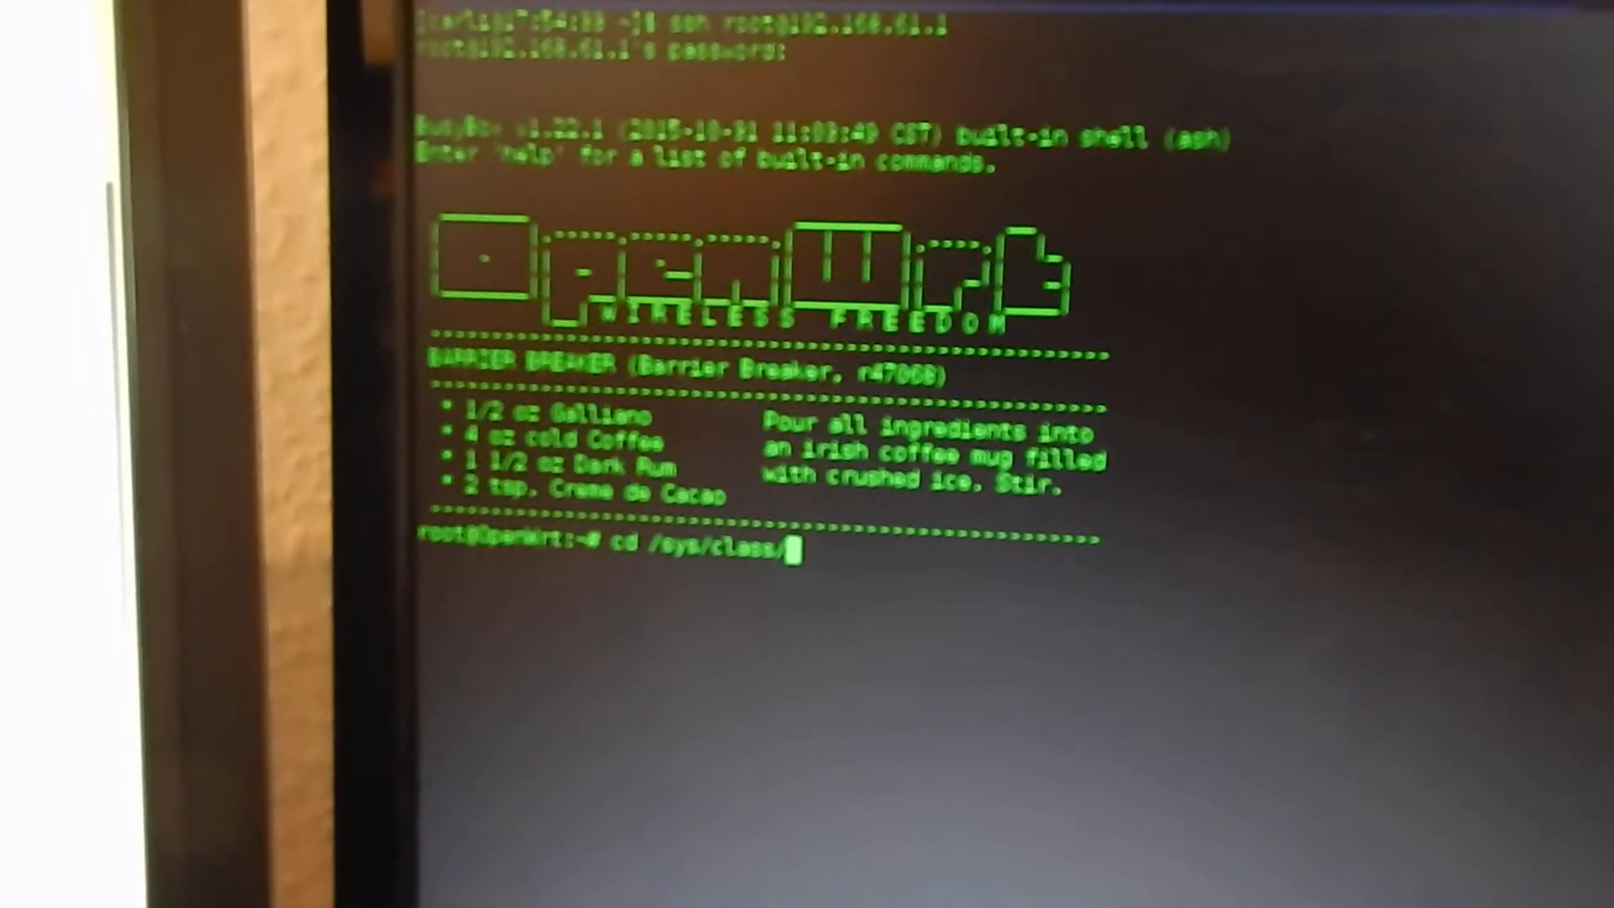
type("gpio/gpio25")
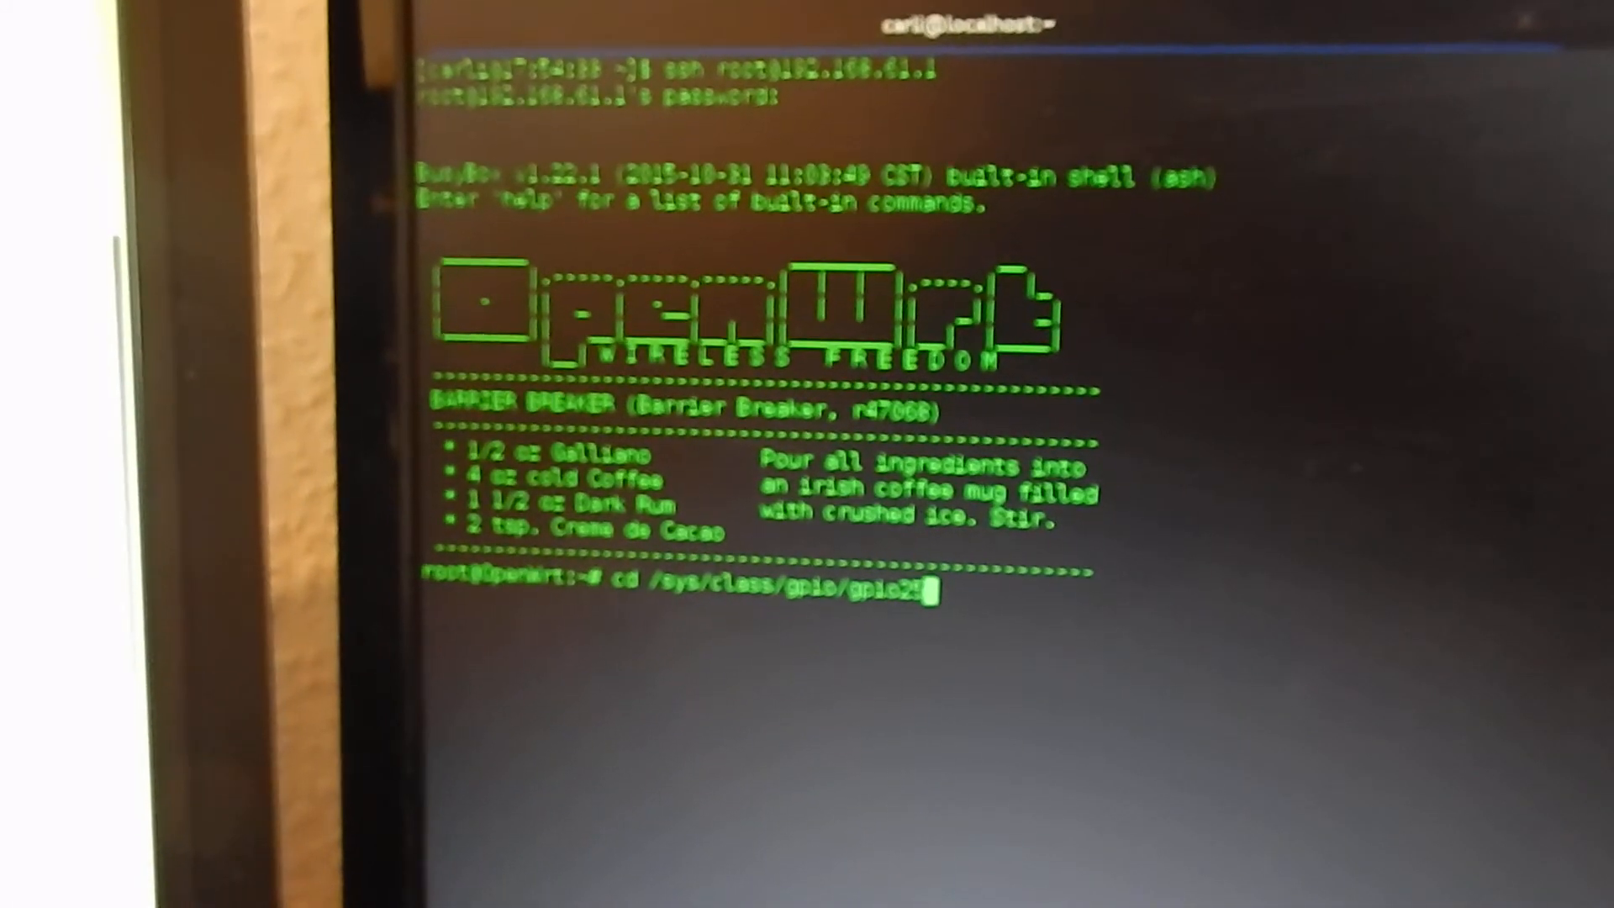
key("Return")
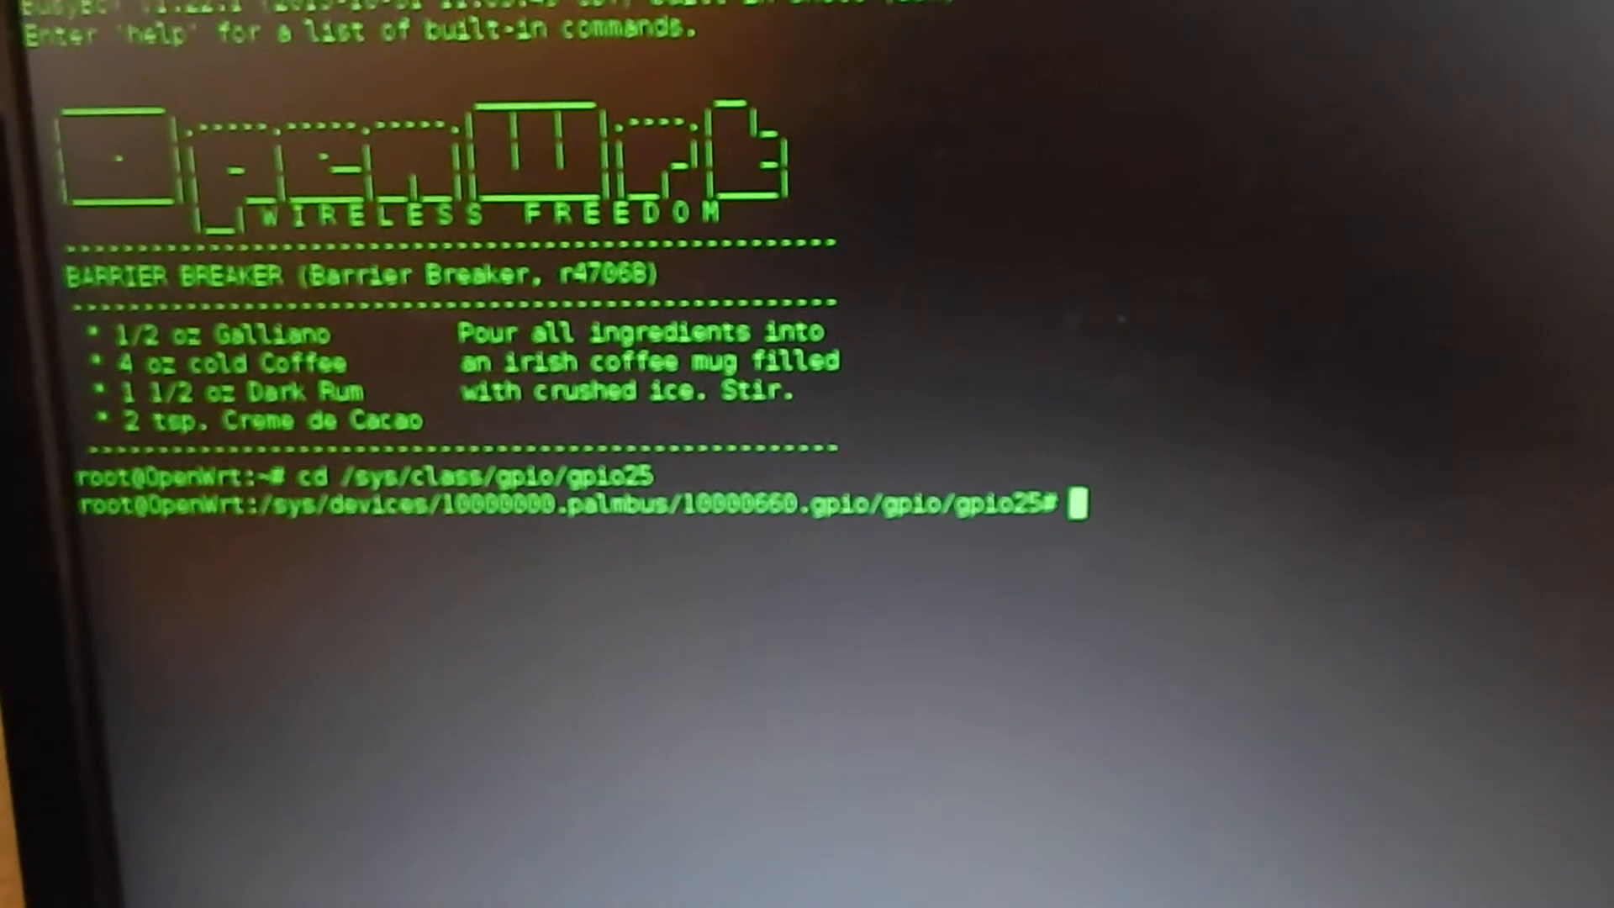
Read the direction file with cat, which returns "in".
type("ca")
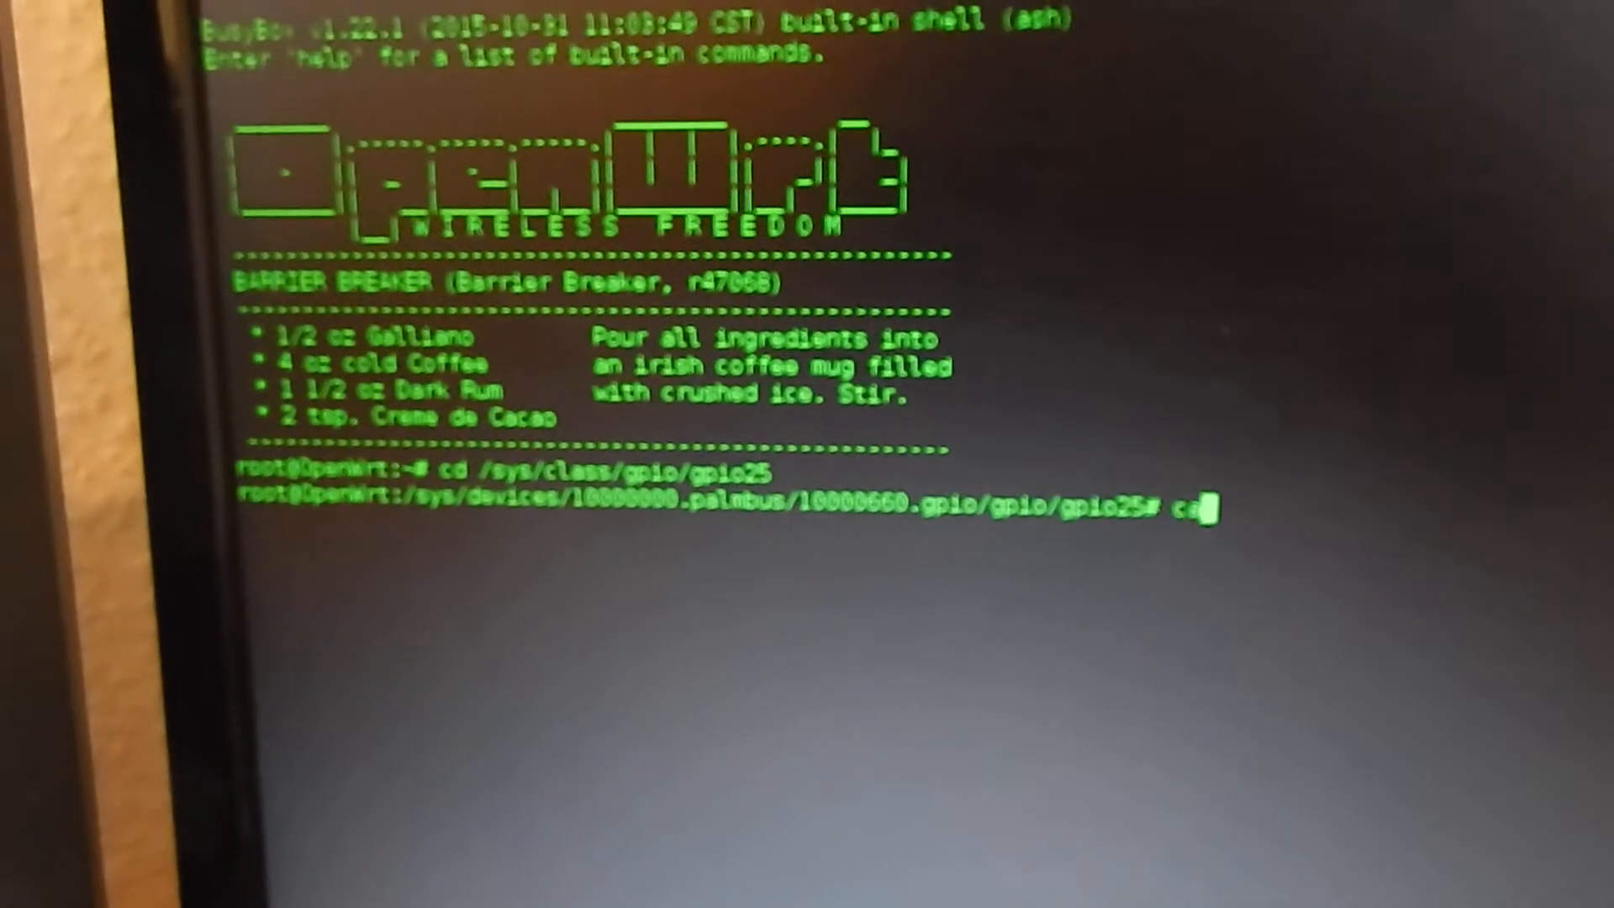
type("t direction")
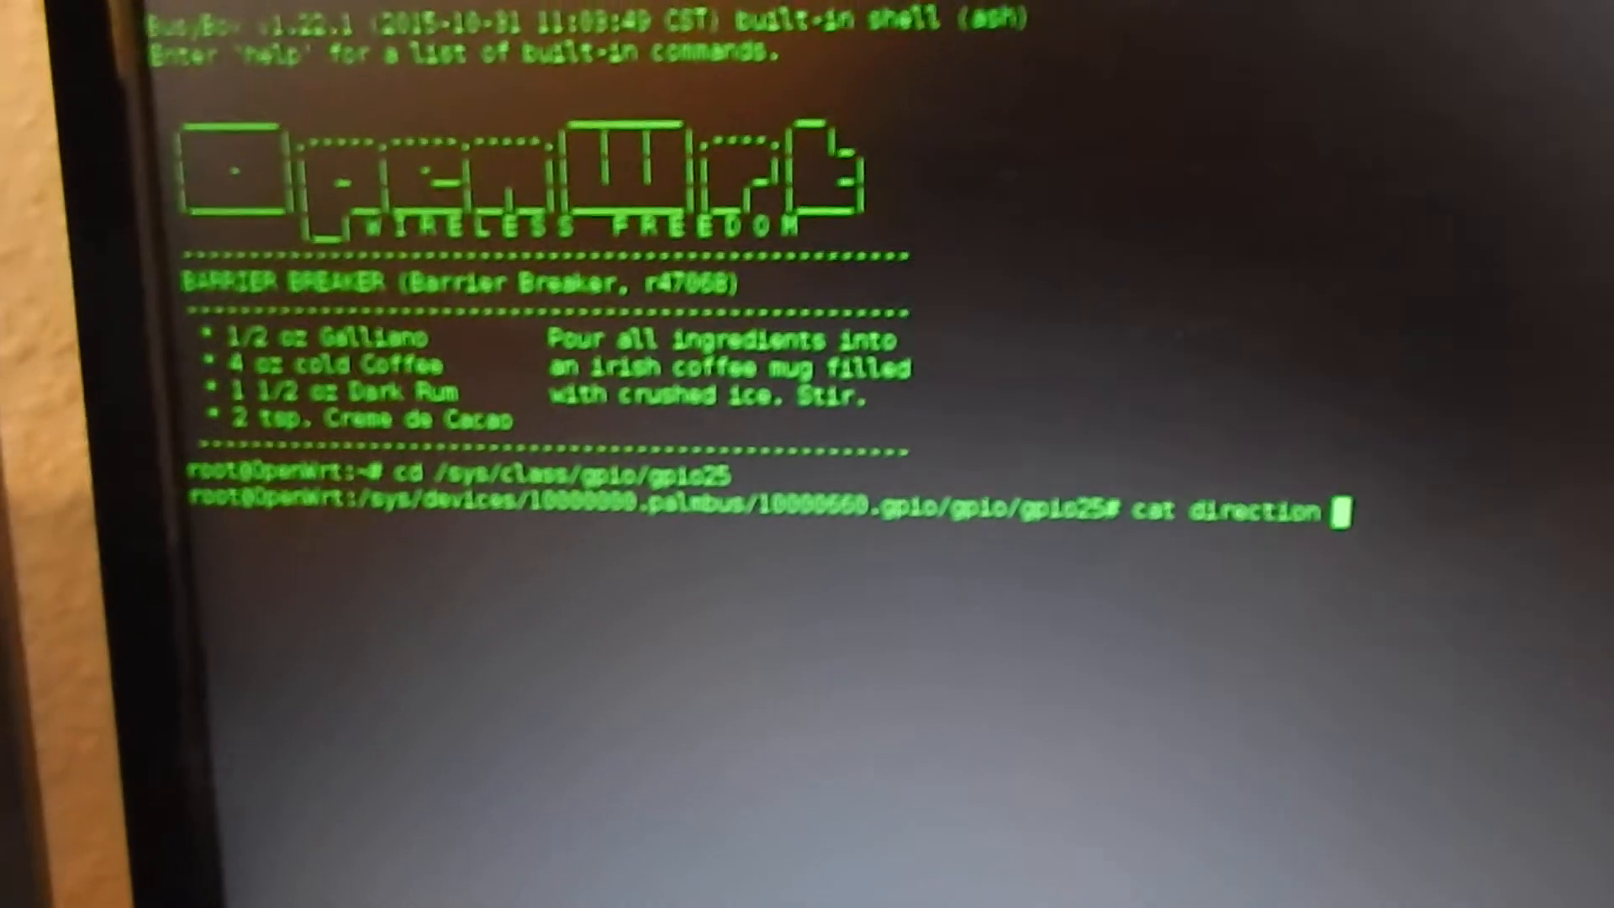
key("Return")
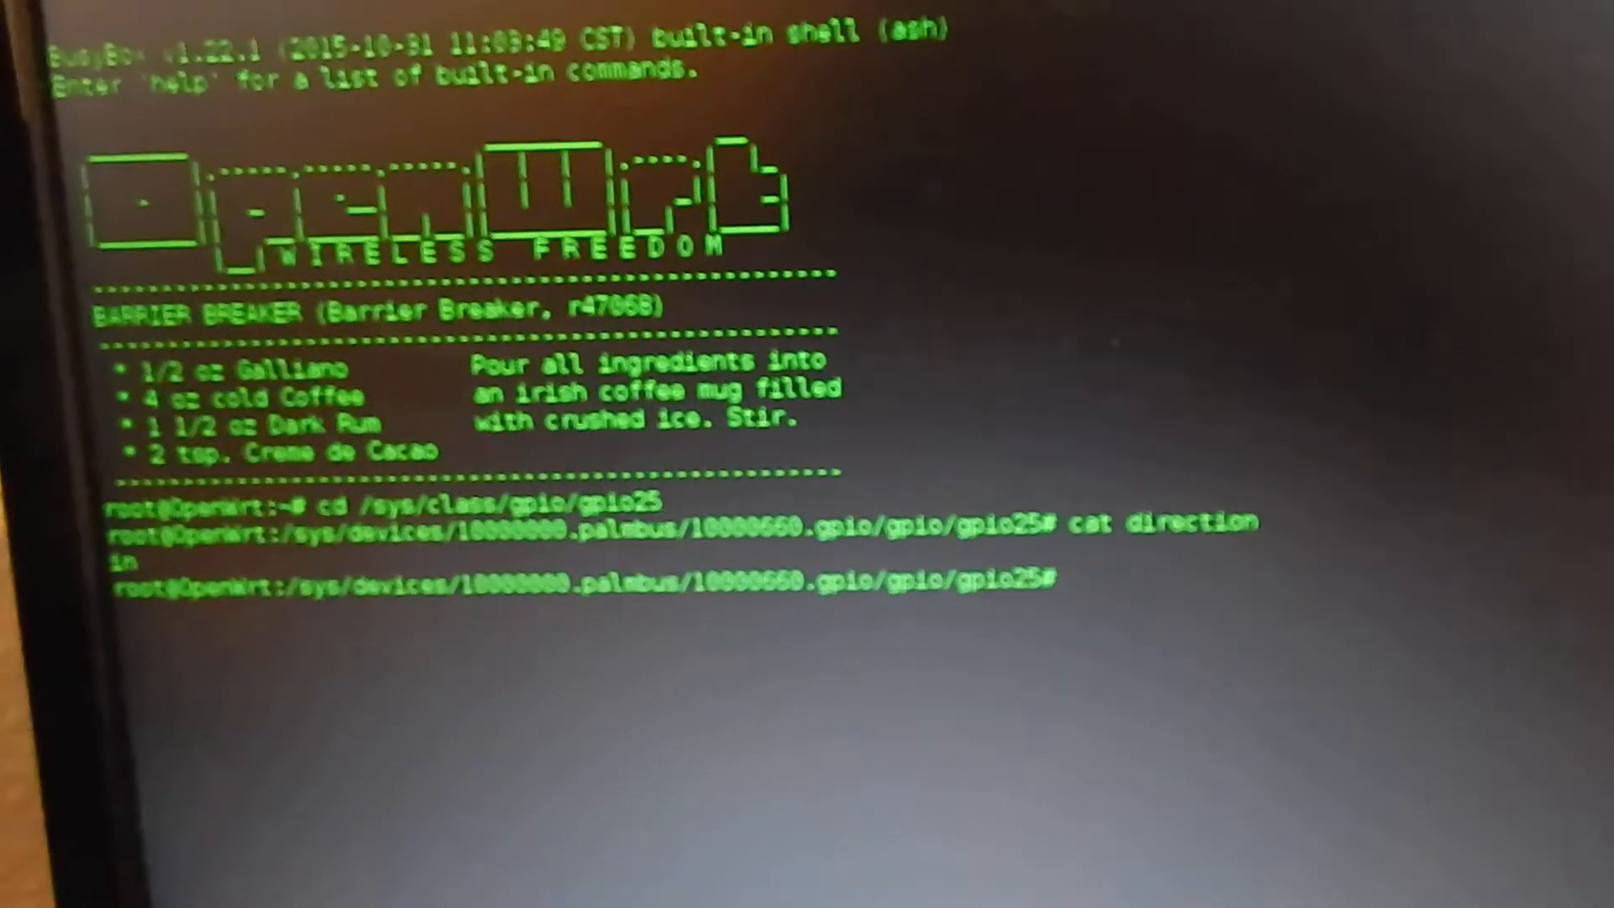
Write out to GPIO25's direction file with echo out > direction.
type("ec")
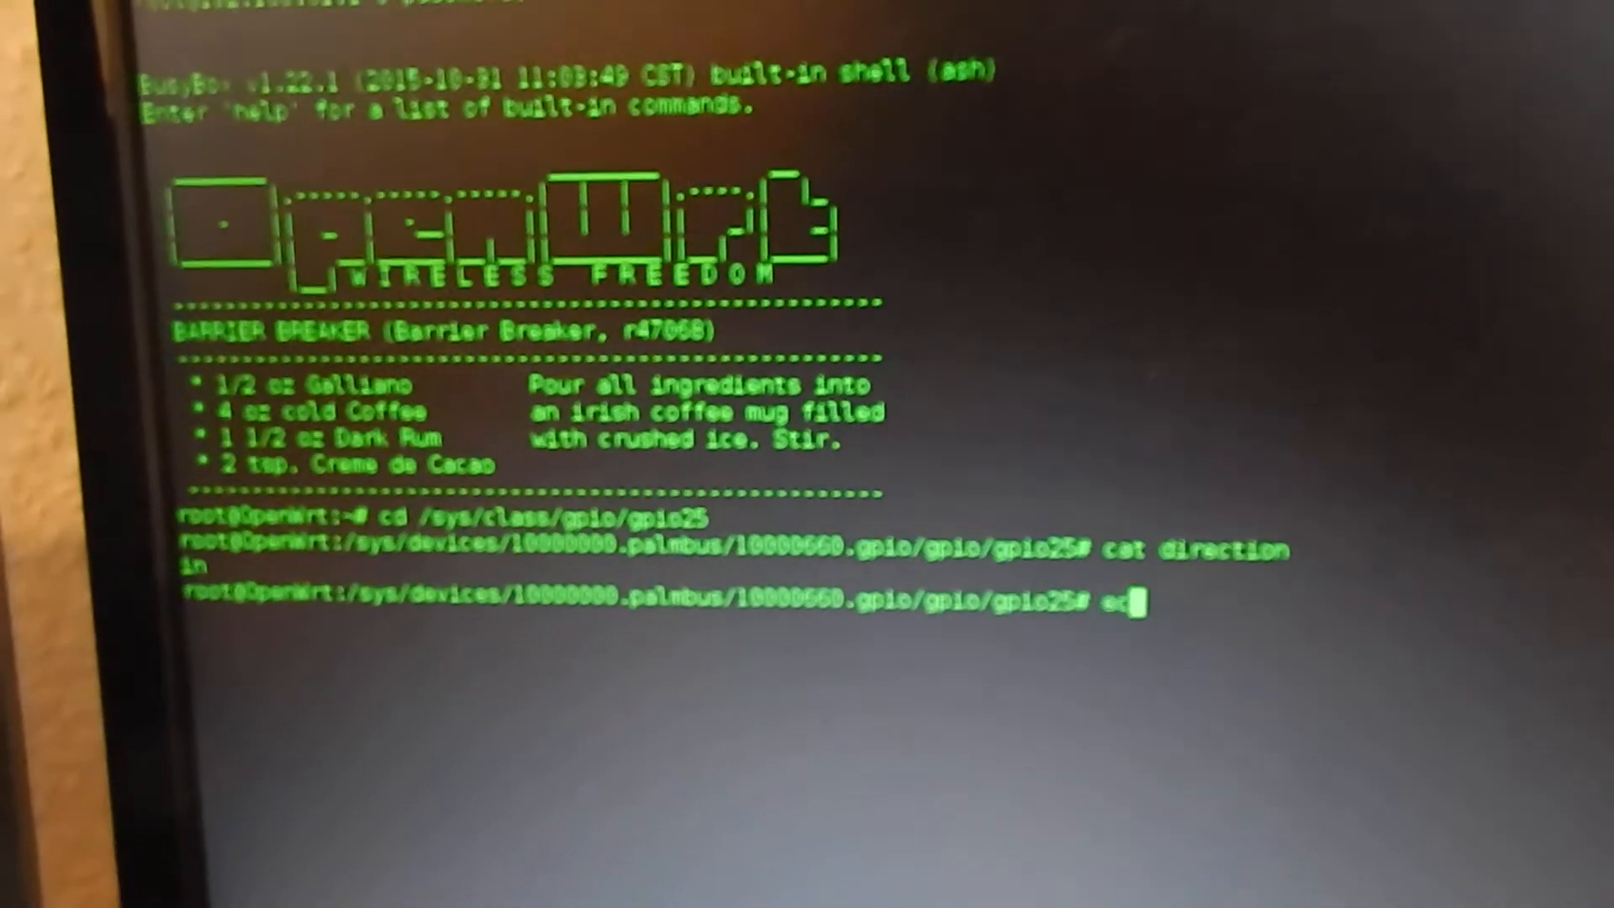
type("ho out")
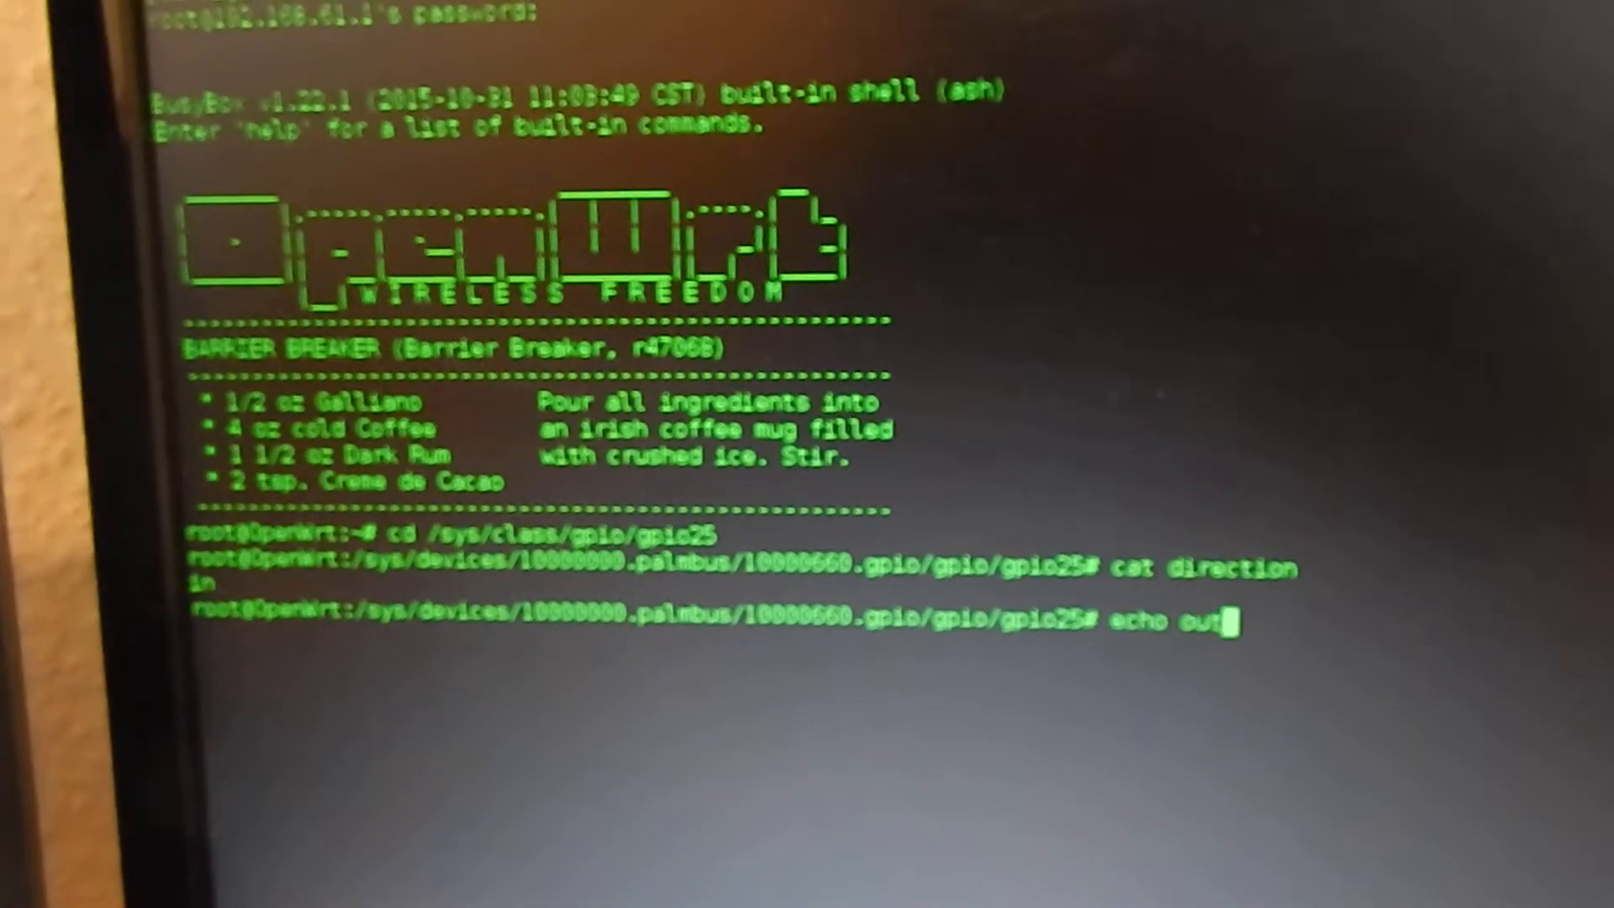
type("> direction")
type("cd /sys/class/gpio/gpio25")
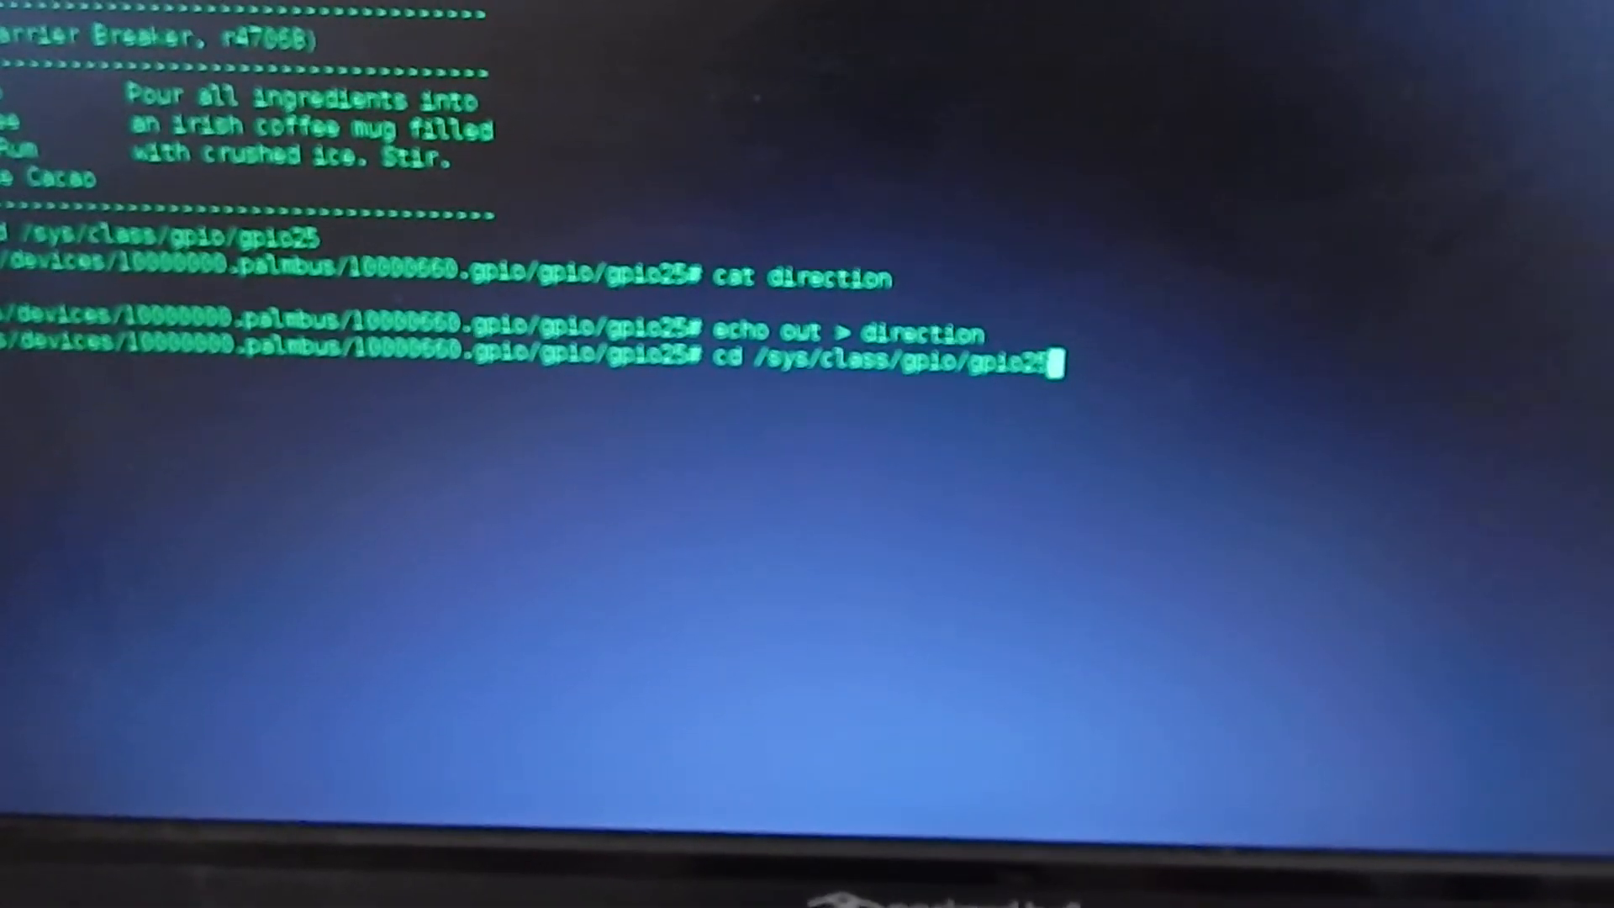
key("Return")
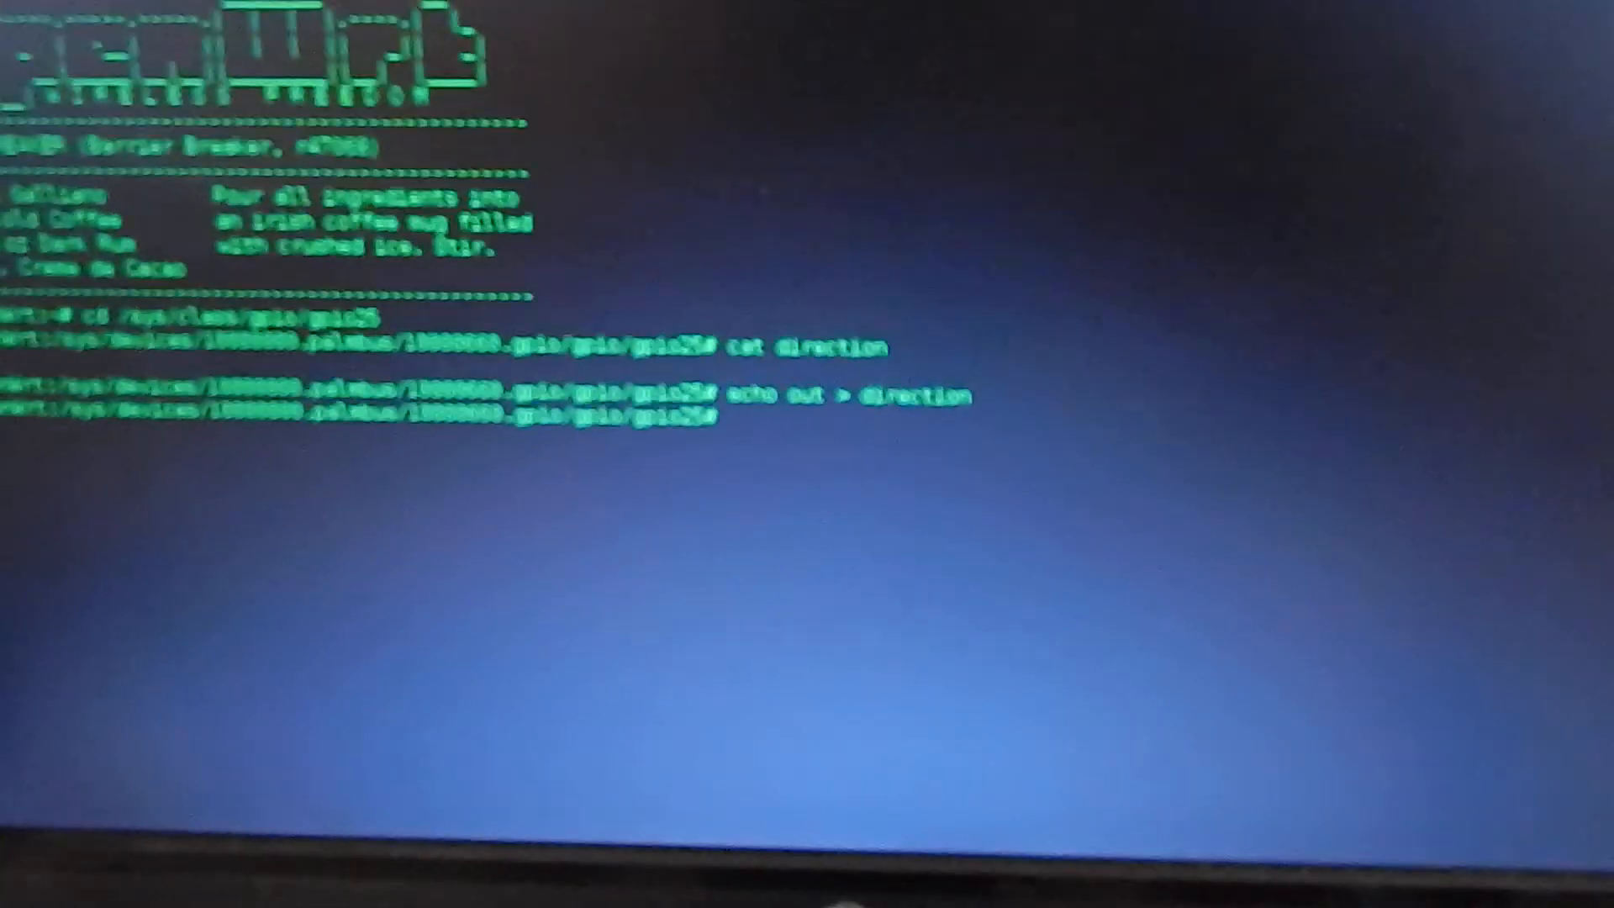